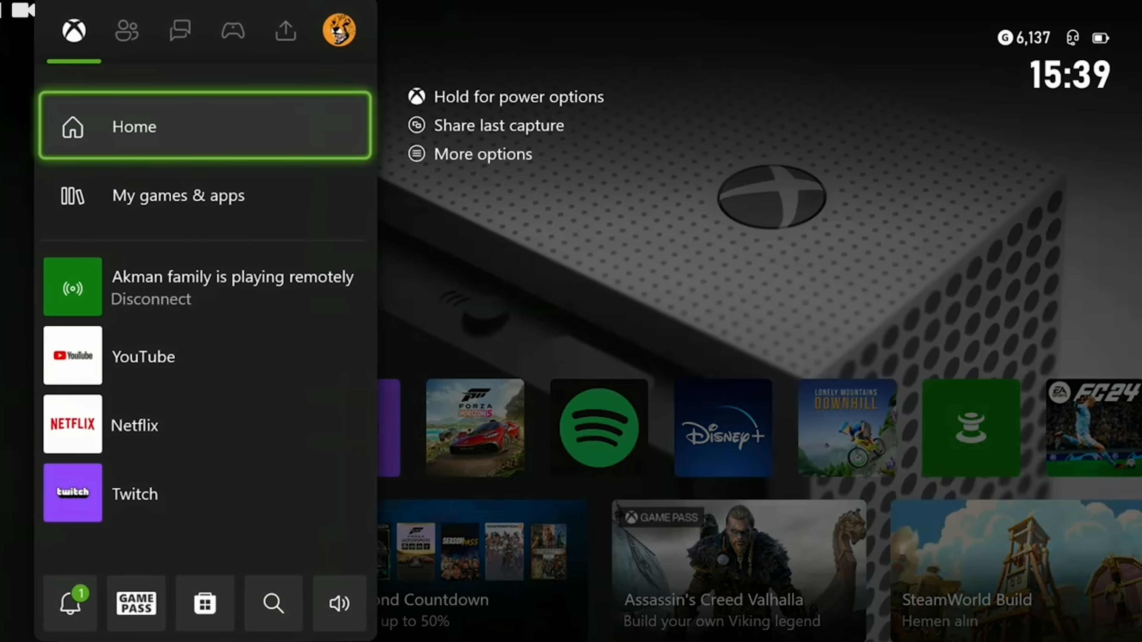
# Clear the Blu-ray persistent storage from Devices & connections > Blu-ray.
pyautogui.click(338, 30)
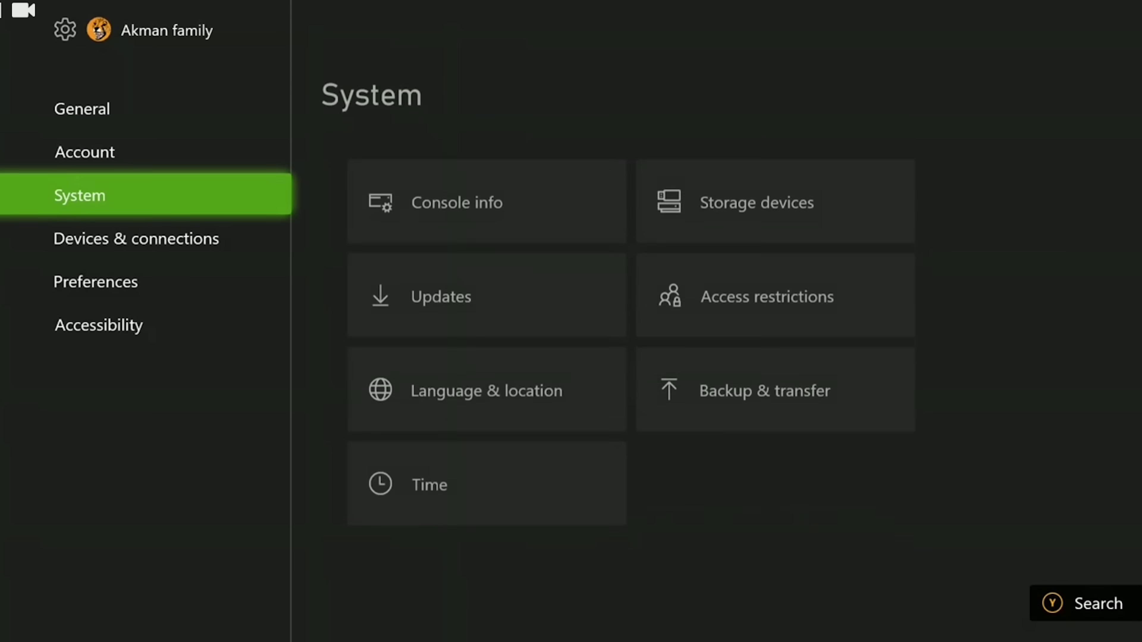
pyautogui.click(136, 238)
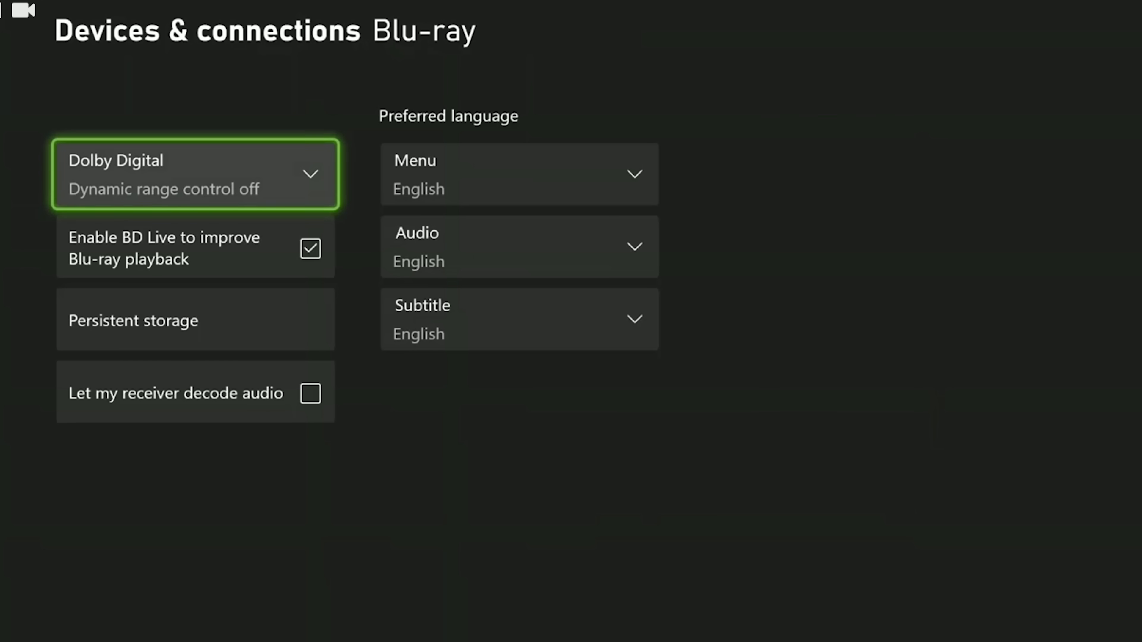
pyautogui.click(194, 320)
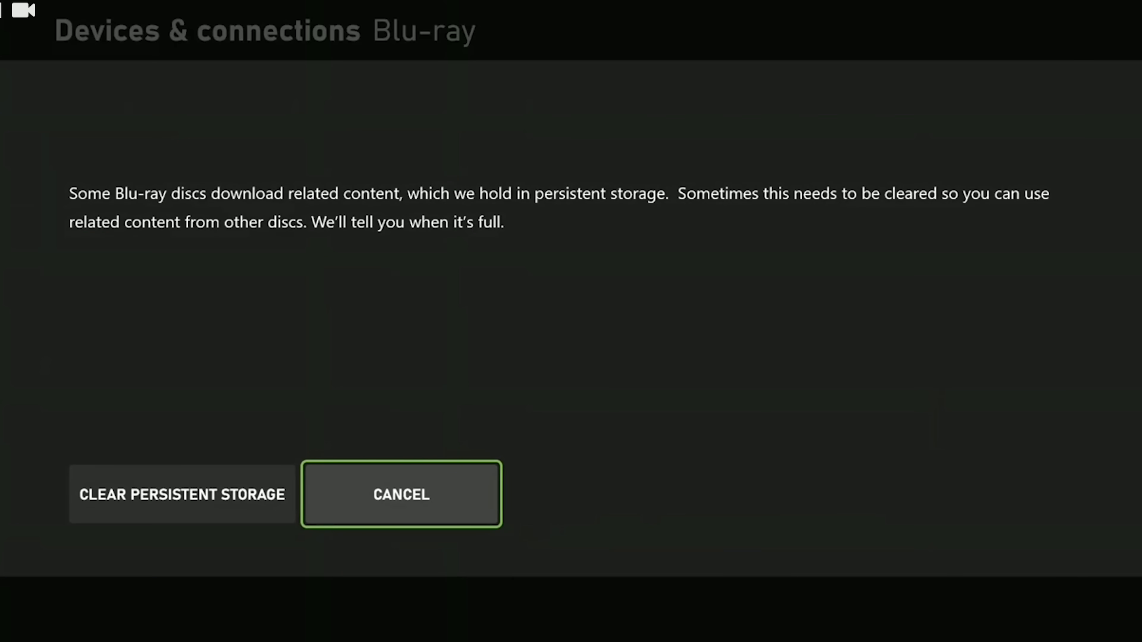
pyautogui.click(401, 494)
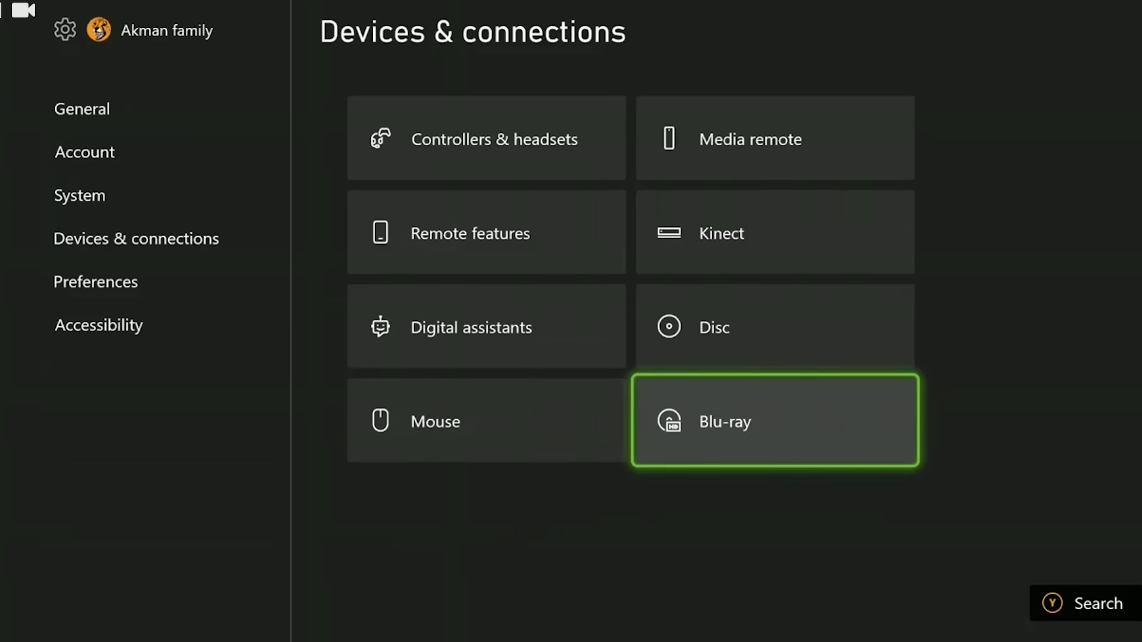
# Enable QoS tagging under Network > Advanced settings and answer the restart prompt.
pyautogui.click(81, 107)
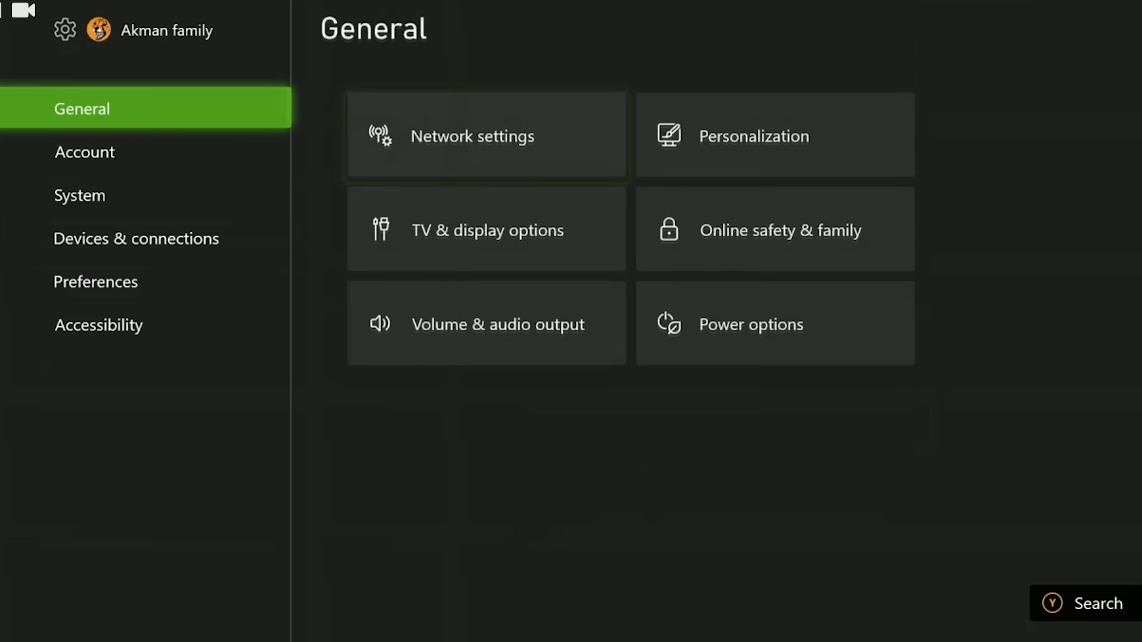
pyautogui.click(486, 136)
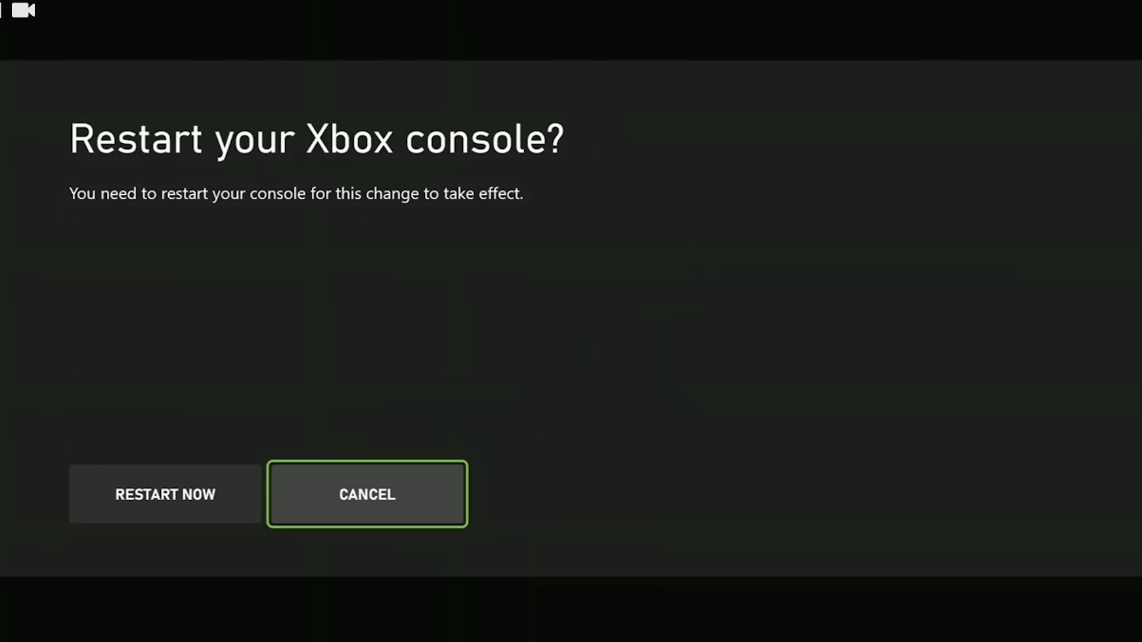
pyautogui.click(367, 493)
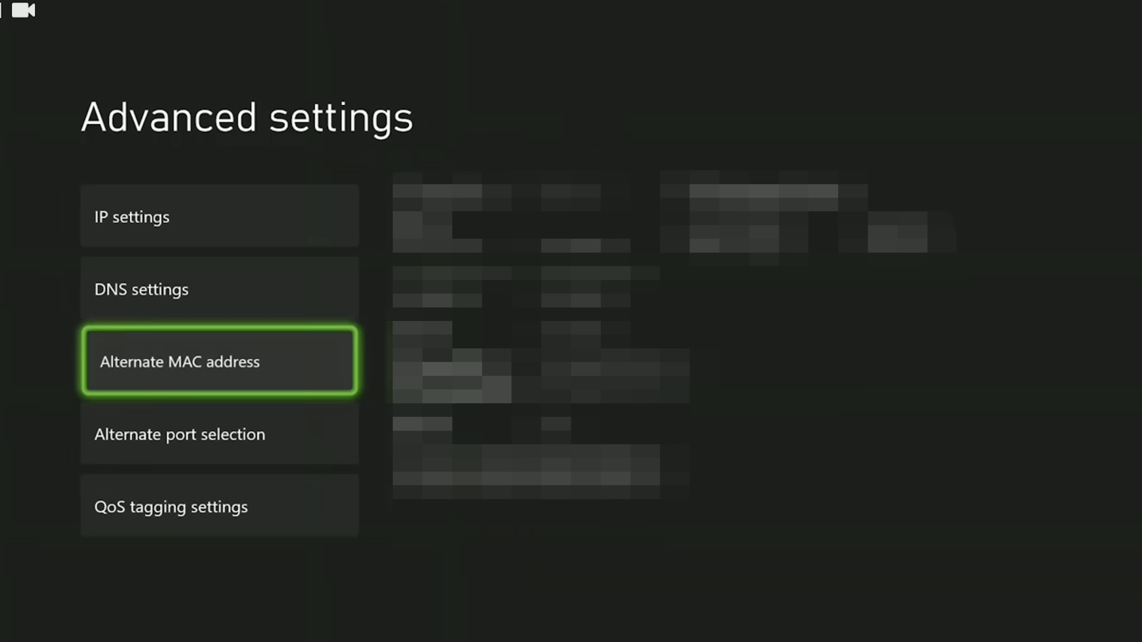
# Clear the alternate MAC address in the network Advanced settings.
pyautogui.click(218, 360)
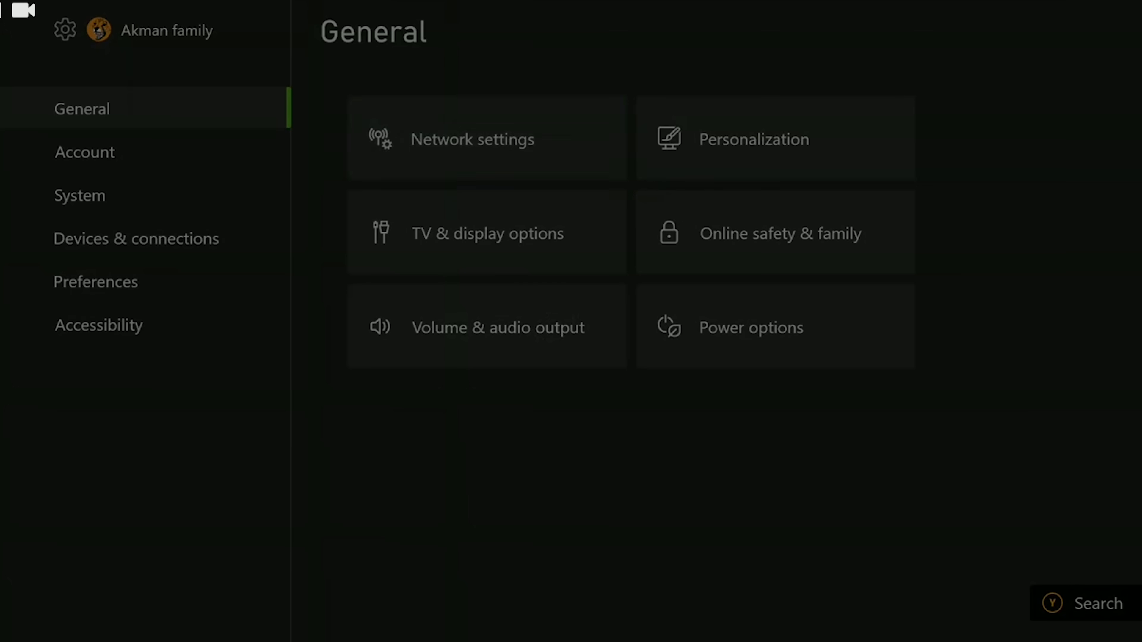
# Set manual DNS to Google: primary 8.8.8.8, secondary 8.8.4.4.
pyautogui.click(472, 139)
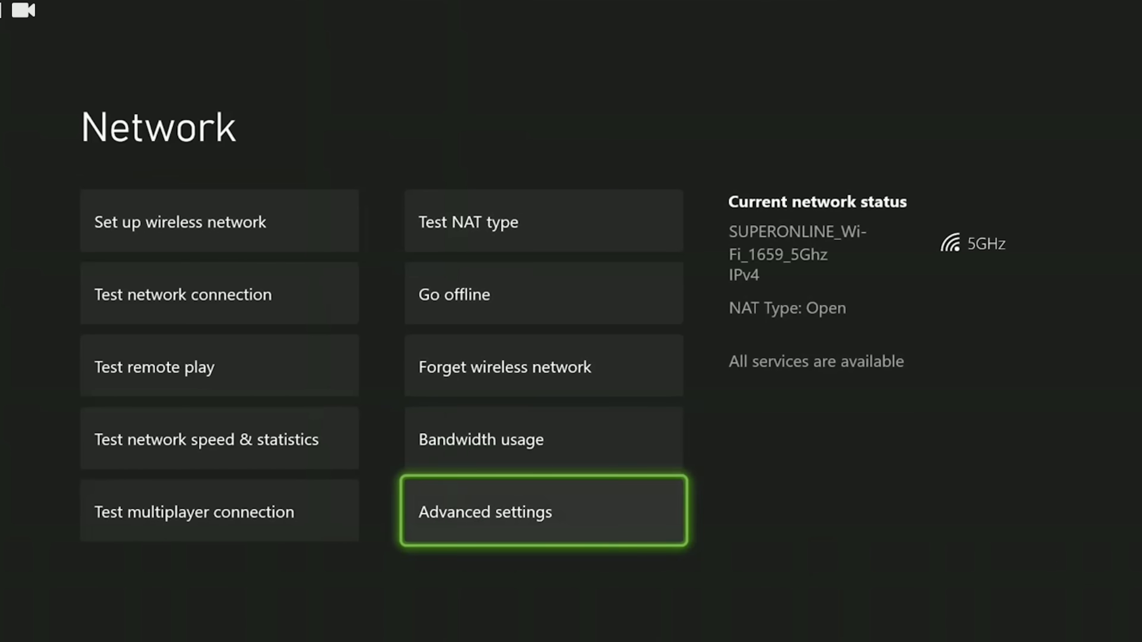
pyautogui.click(542, 510)
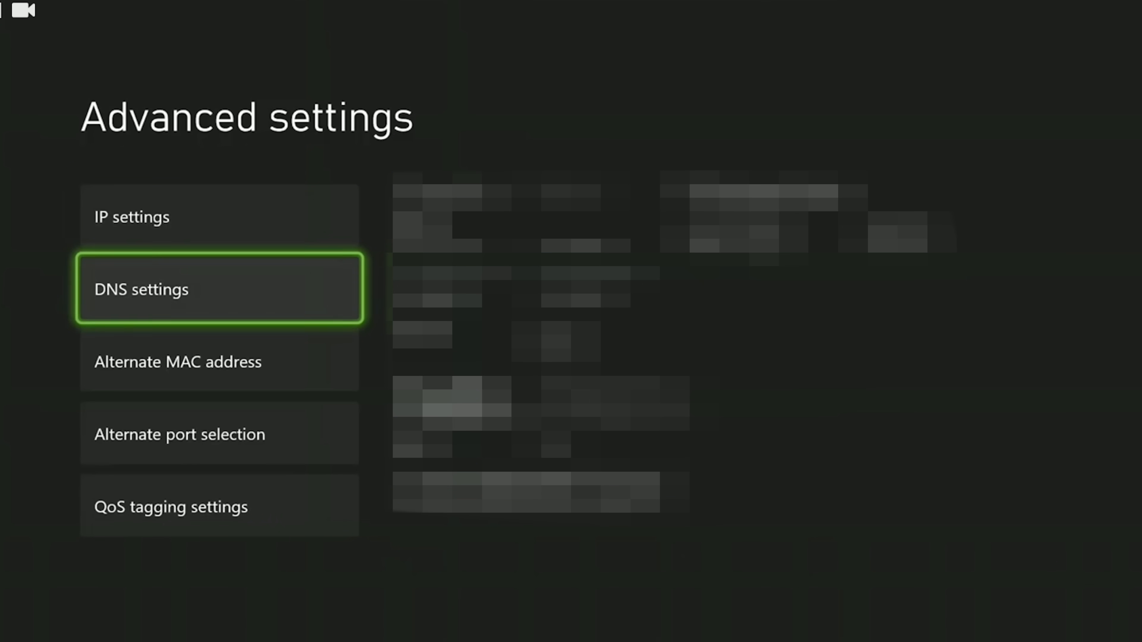
pyautogui.click(218, 288)
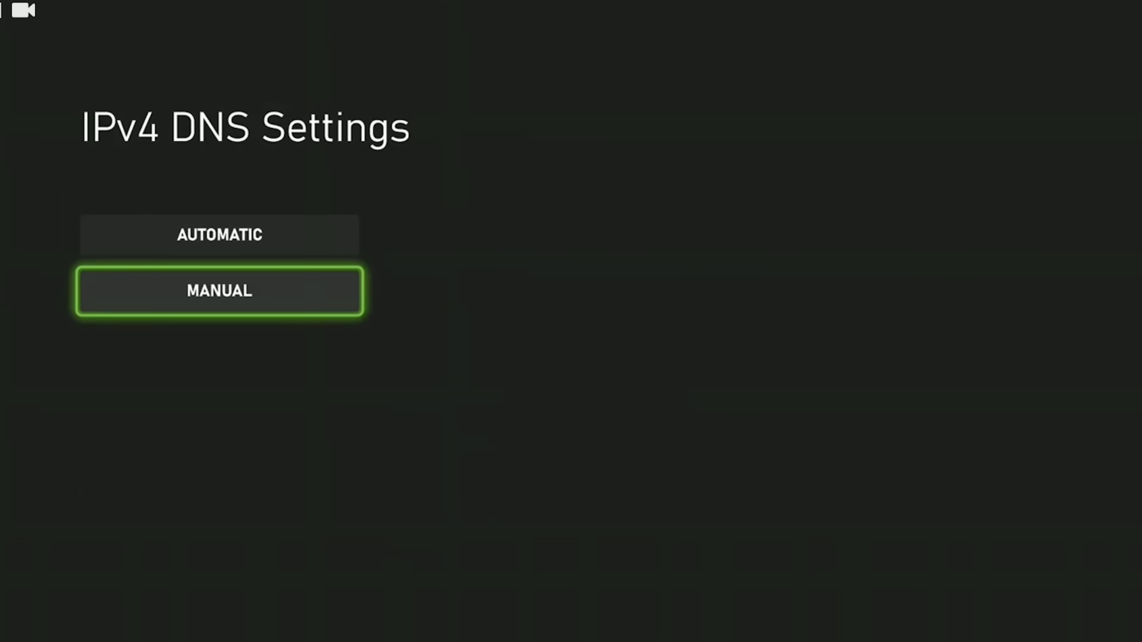
pyautogui.click(219, 290)
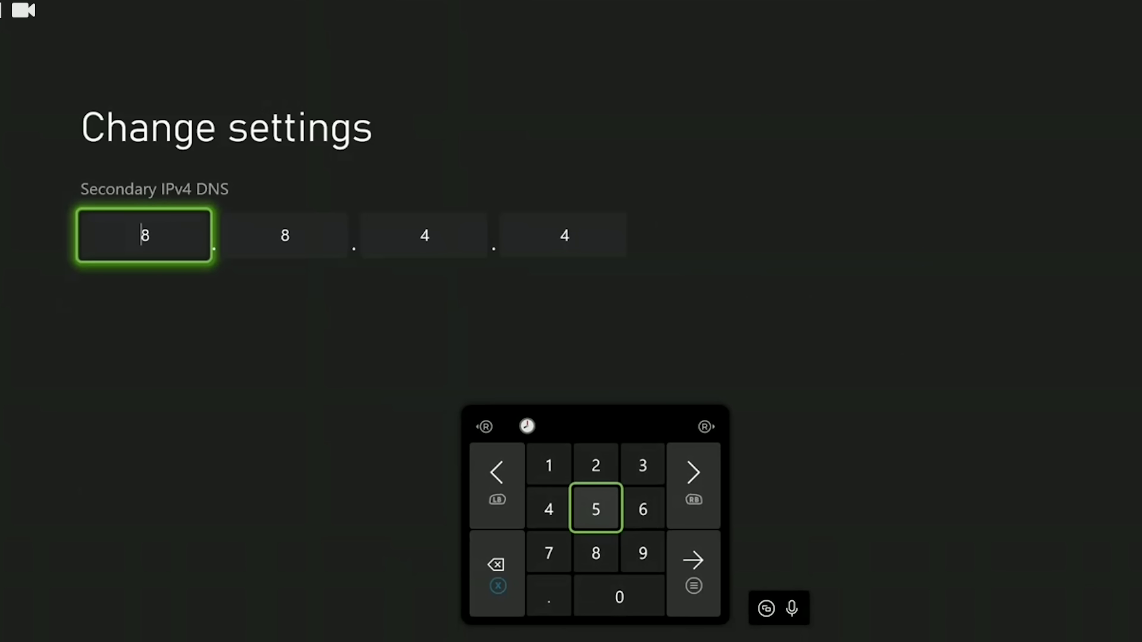
pyautogui.press('Escape')
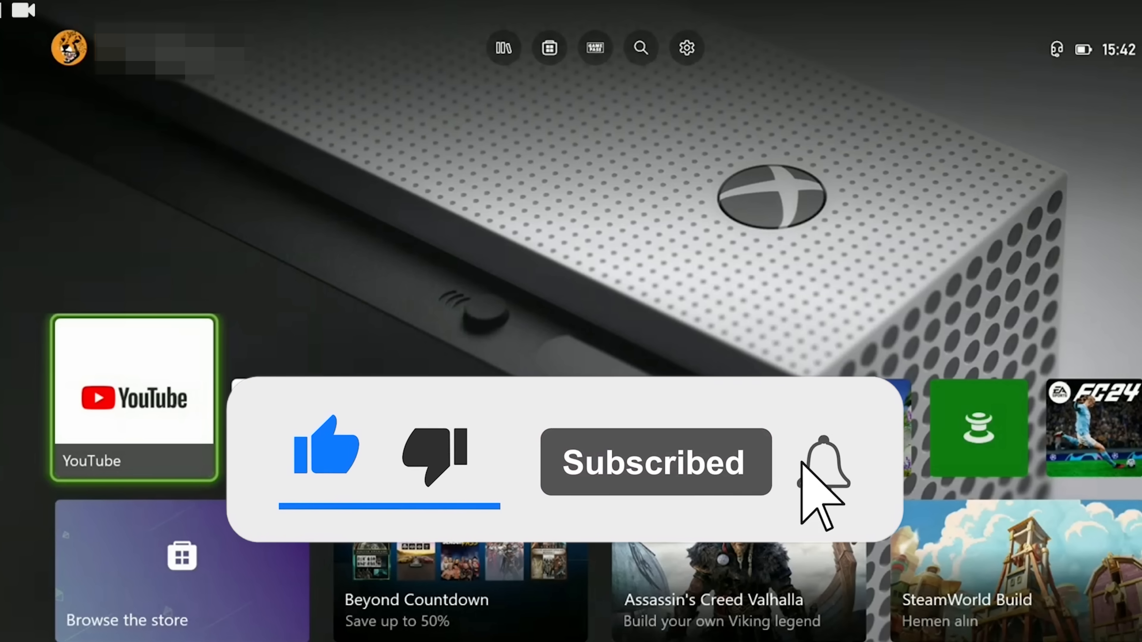
# Activate the bell on the like-and-subscribe overlay over the Home dashboard.
pyautogui.click(820, 464)
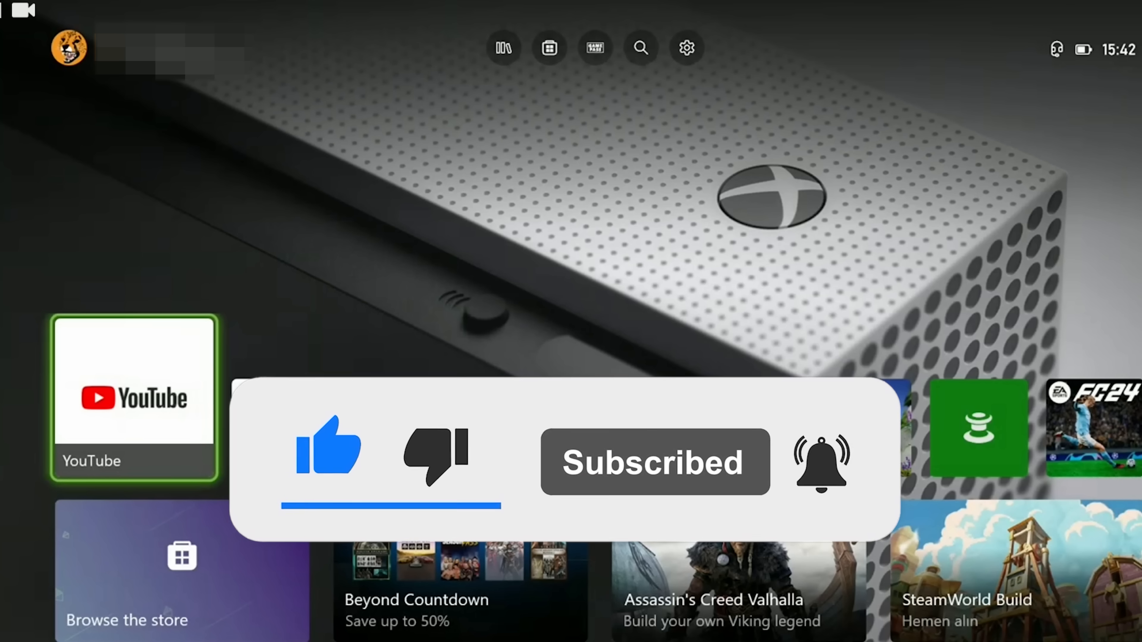